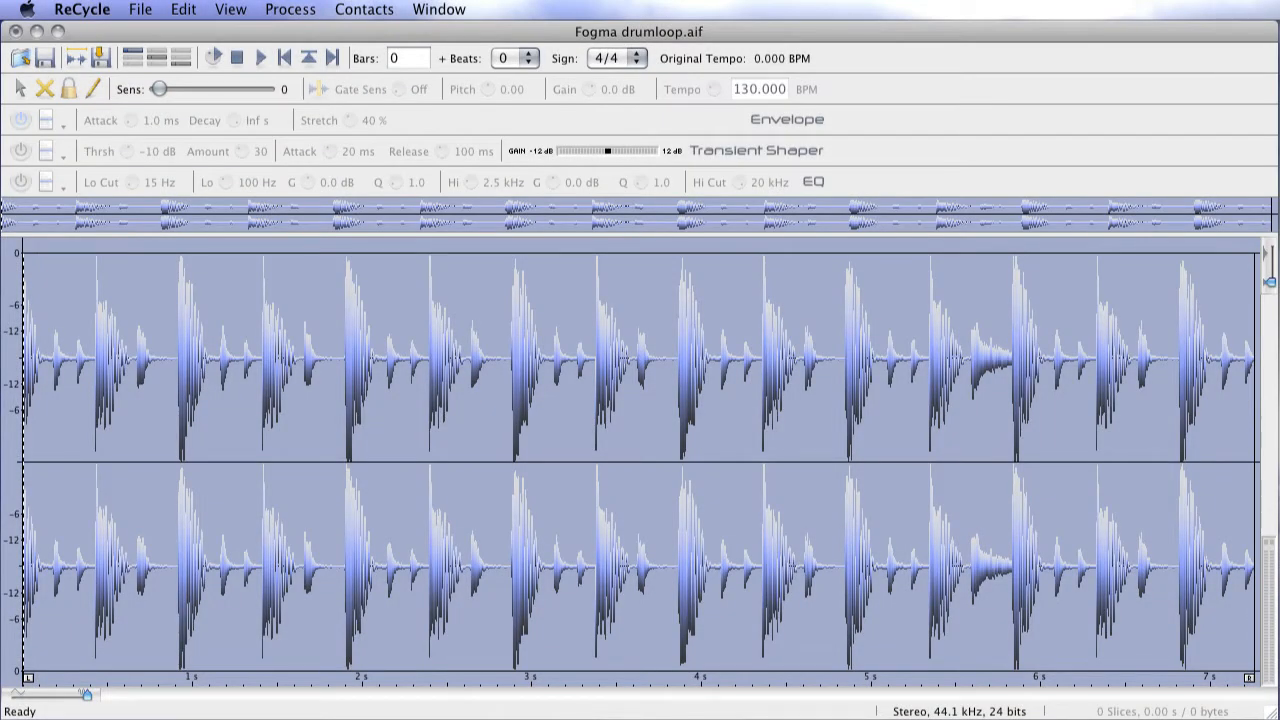
# - Slice the loop at each drum hit by raising sensitivity to about 68, then settling it at 25
pyautogui.click(82, 8)
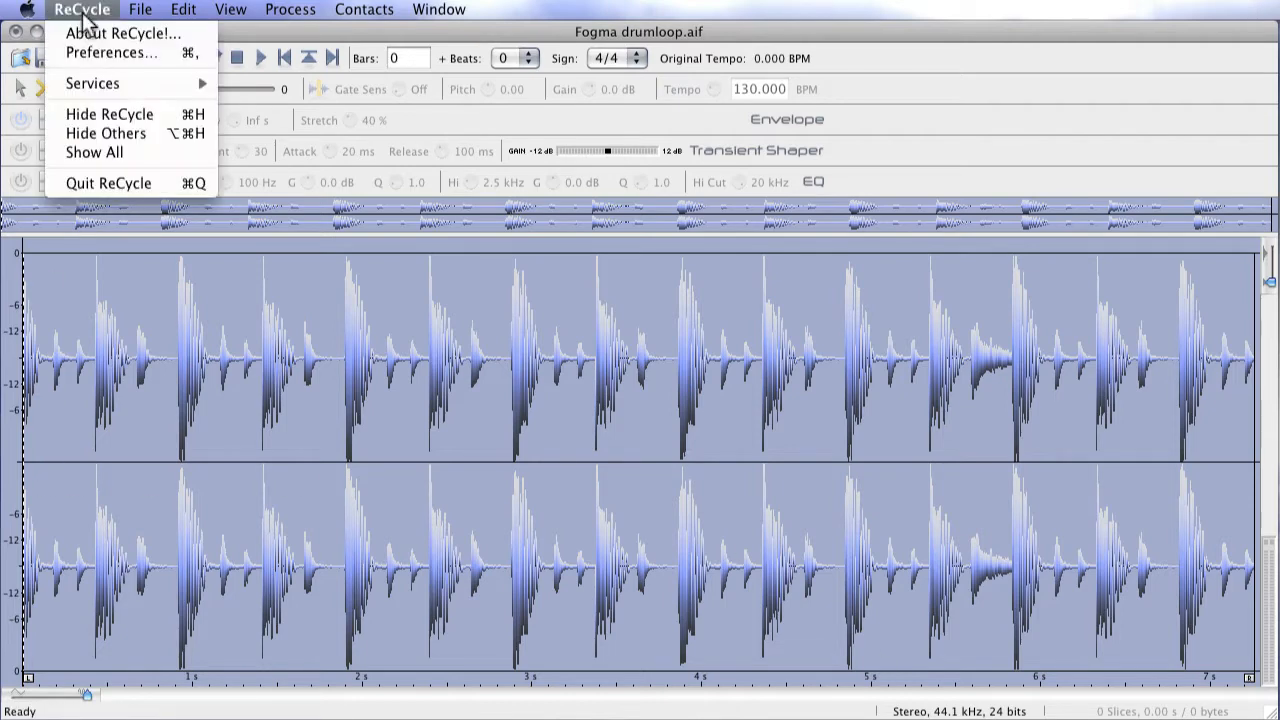
pyautogui.click(122, 32)
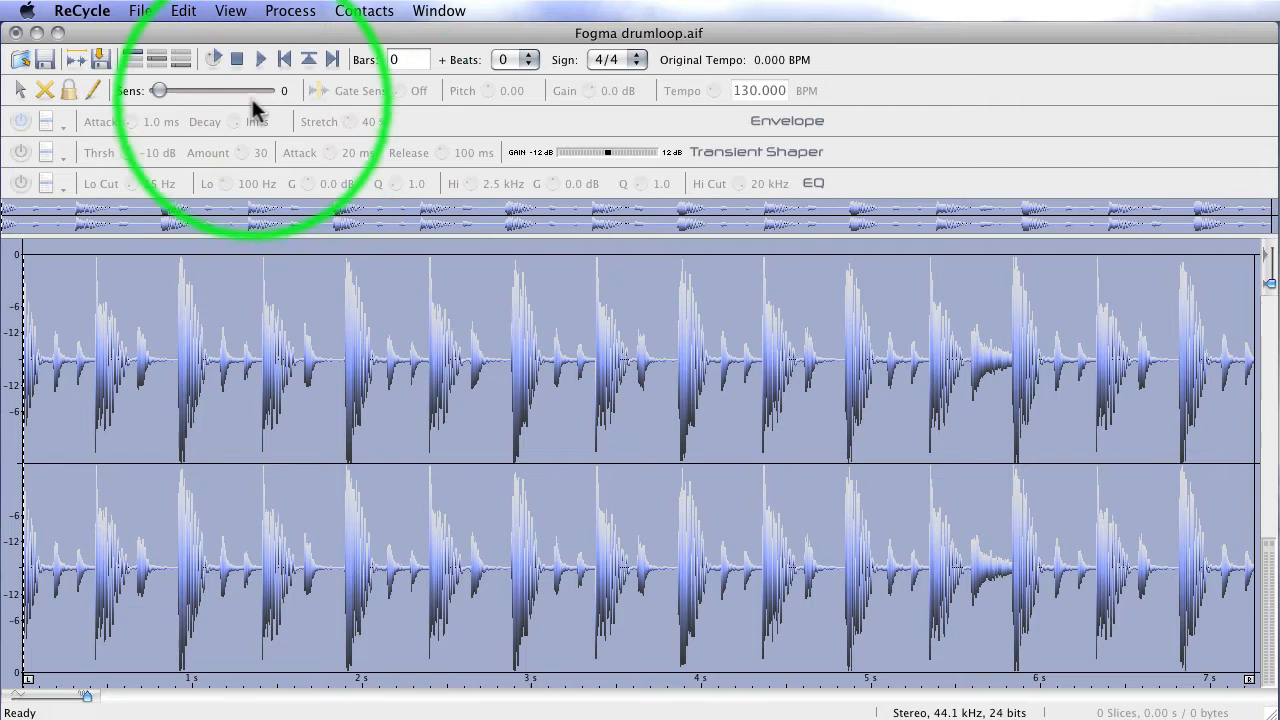
pyautogui.moveTo(160, 90); pyautogui.dragTo(180, 90)
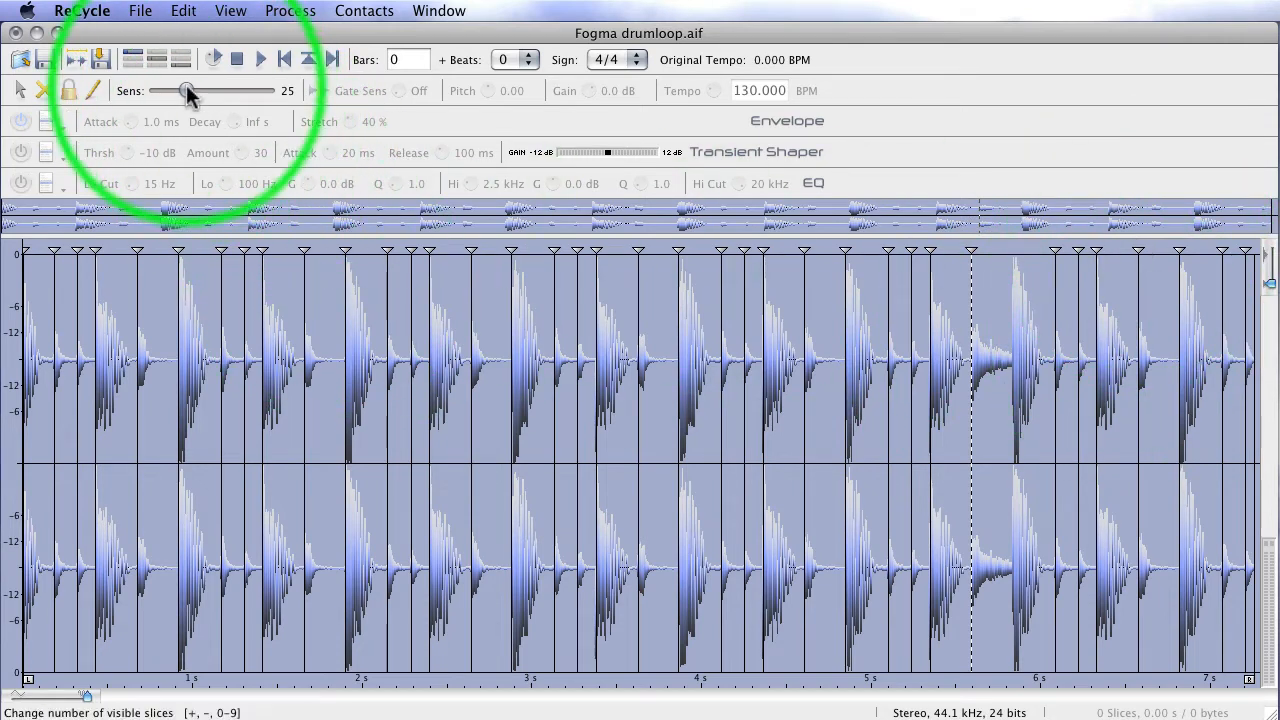
pyautogui.moveTo(184, 90); pyautogui.dragTo(230, 90)
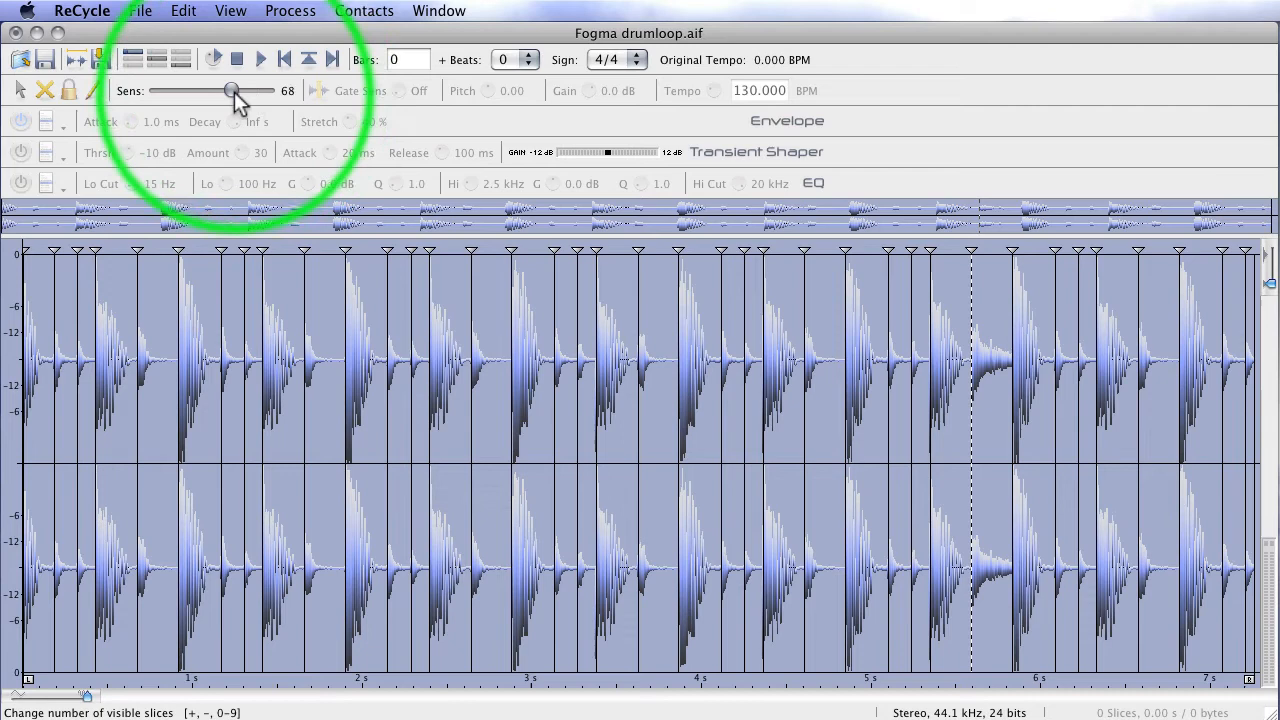
pyautogui.moveTo(230, 90); pyautogui.dragTo(186, 90)
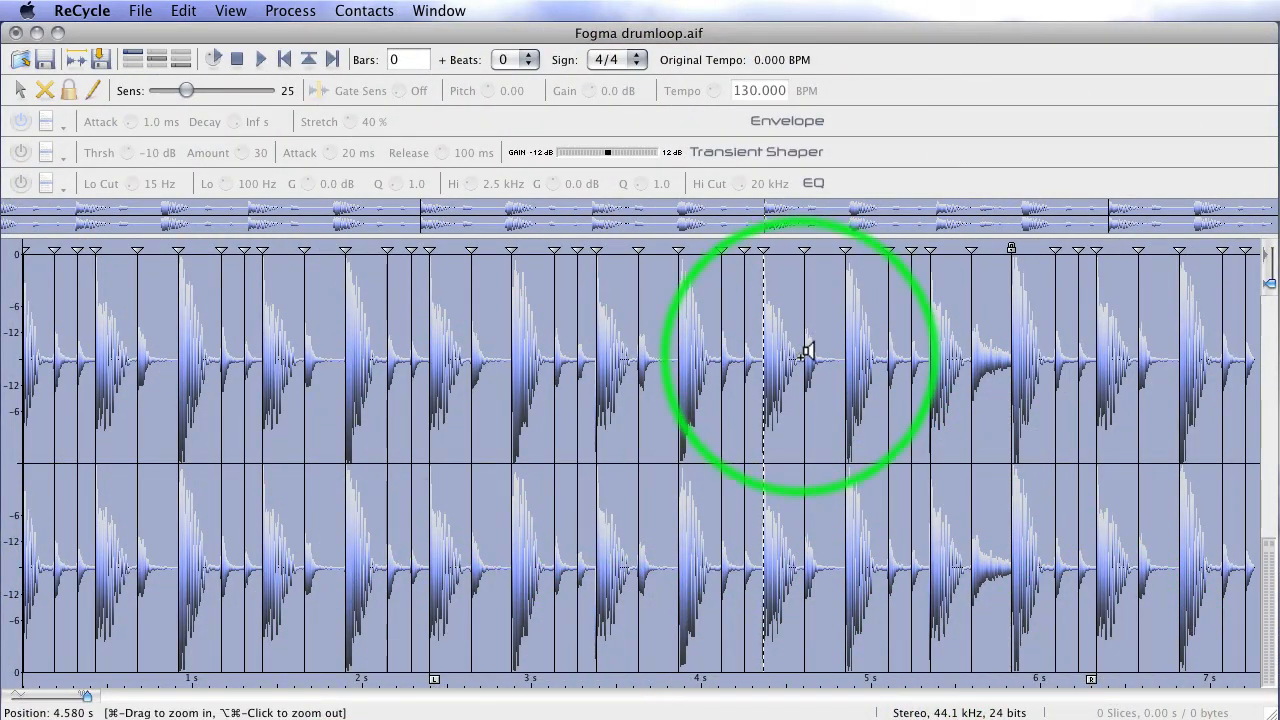
# - Crop the loop to the two-bar section via Process so its tempo reads about 122 BPM
pyautogui.click(292, 12)
pyautogui.write('2')
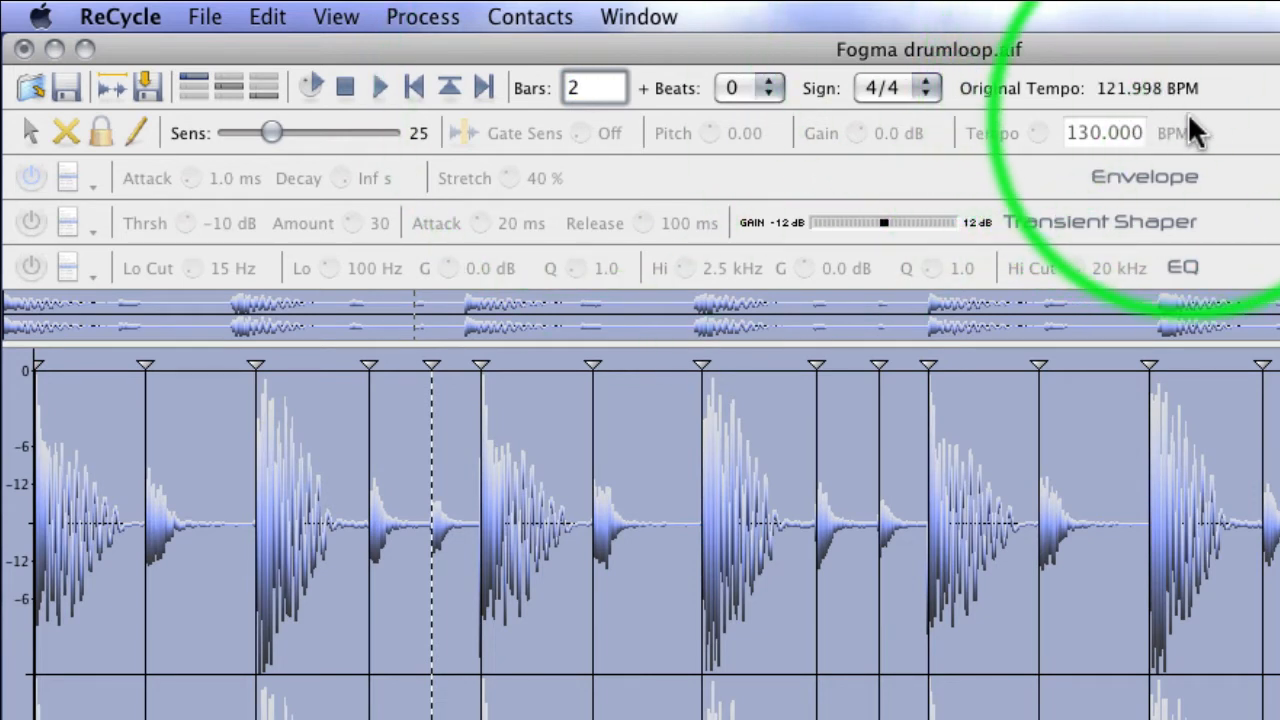
# - Set the loop's playback tempo field to 122.000 BPM with previewing on
pyautogui.click(592, 88)
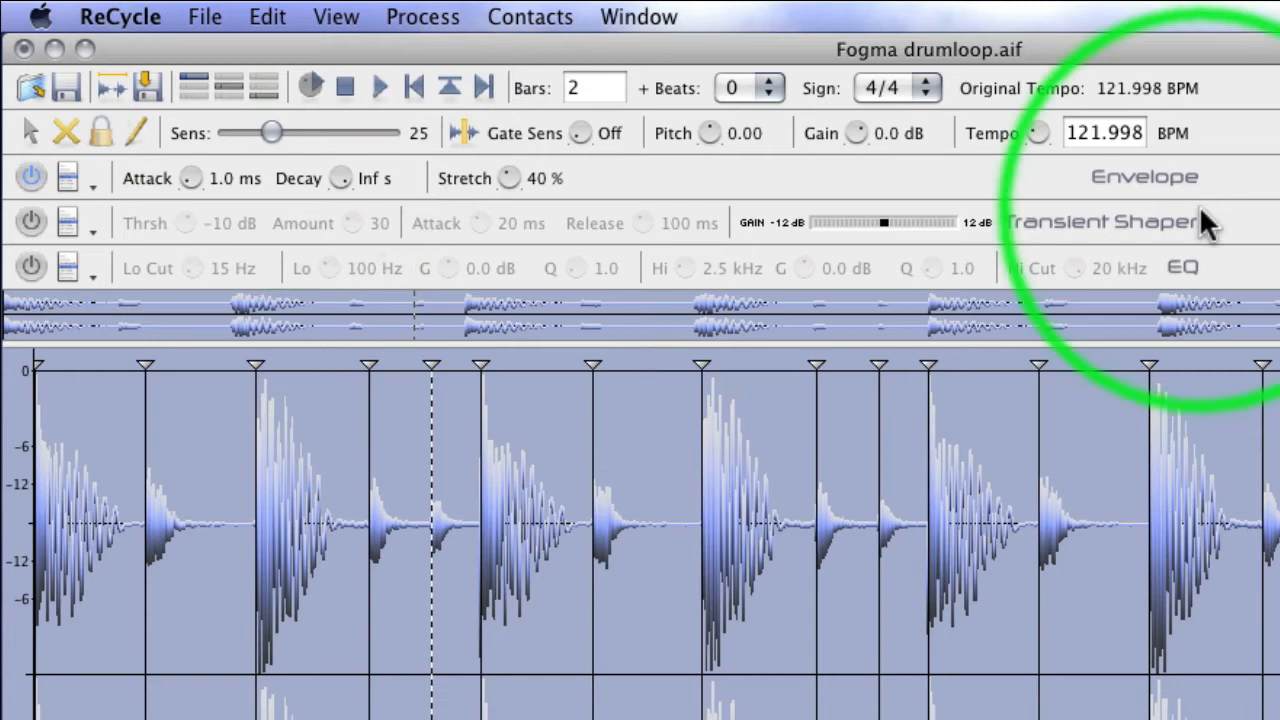
pyautogui.write('12')
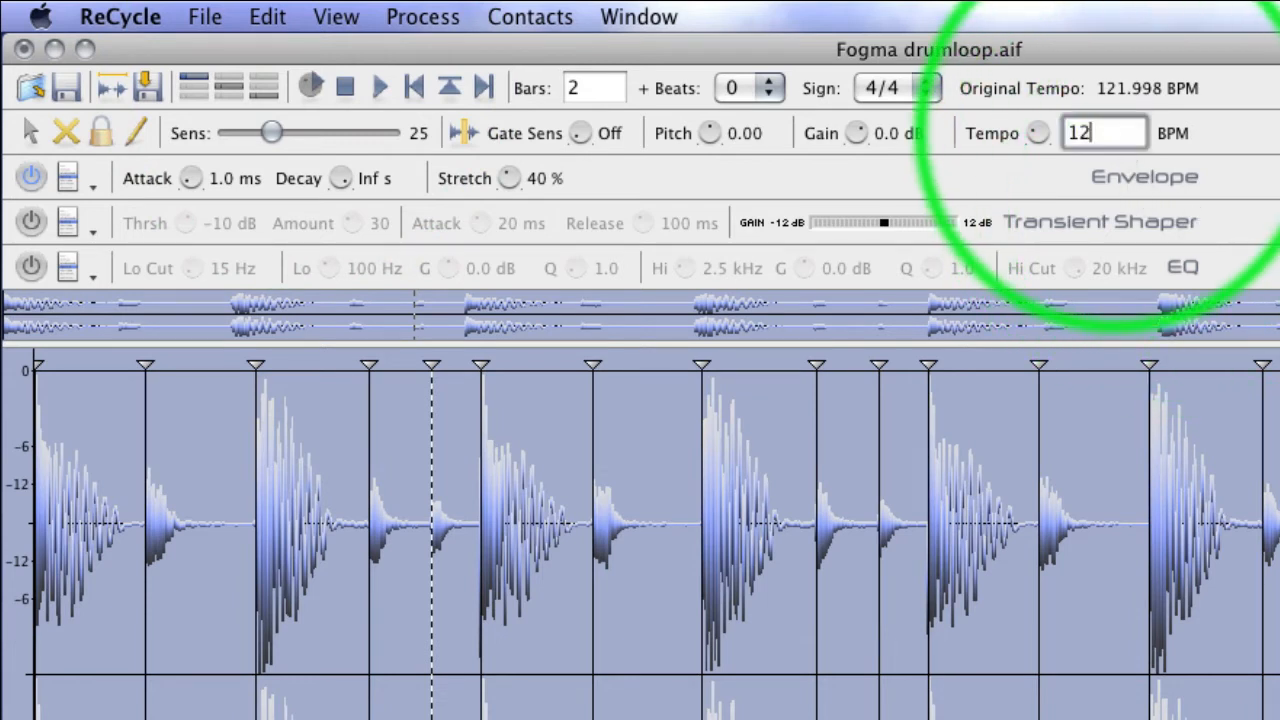
pyautogui.write('122.000')
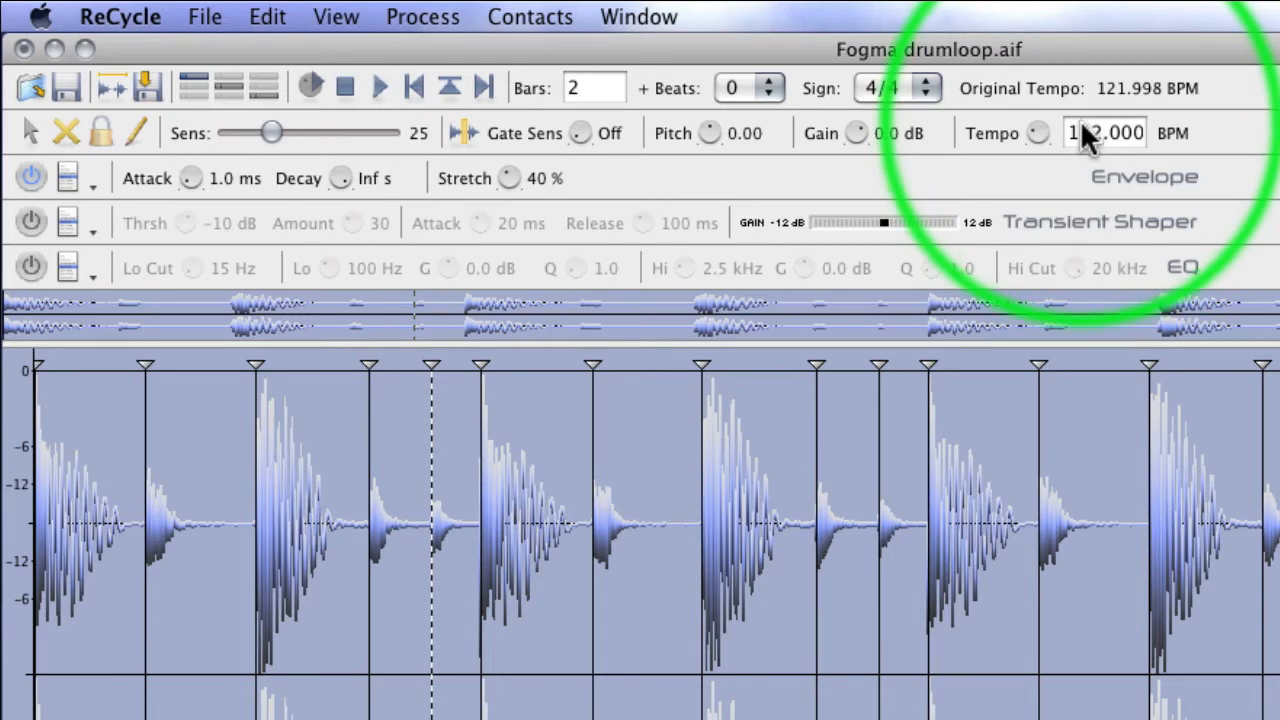
pyautogui.moveTo(1104, 132)
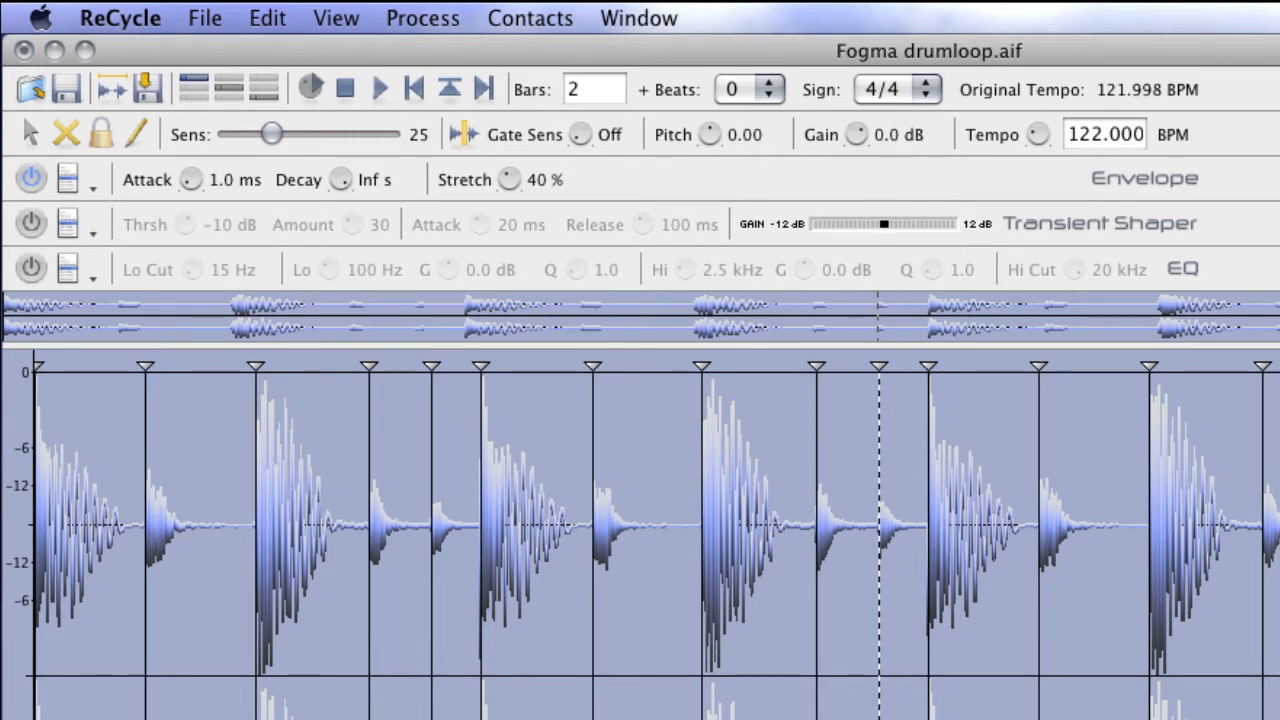
pyautogui.moveTo(964, 670)
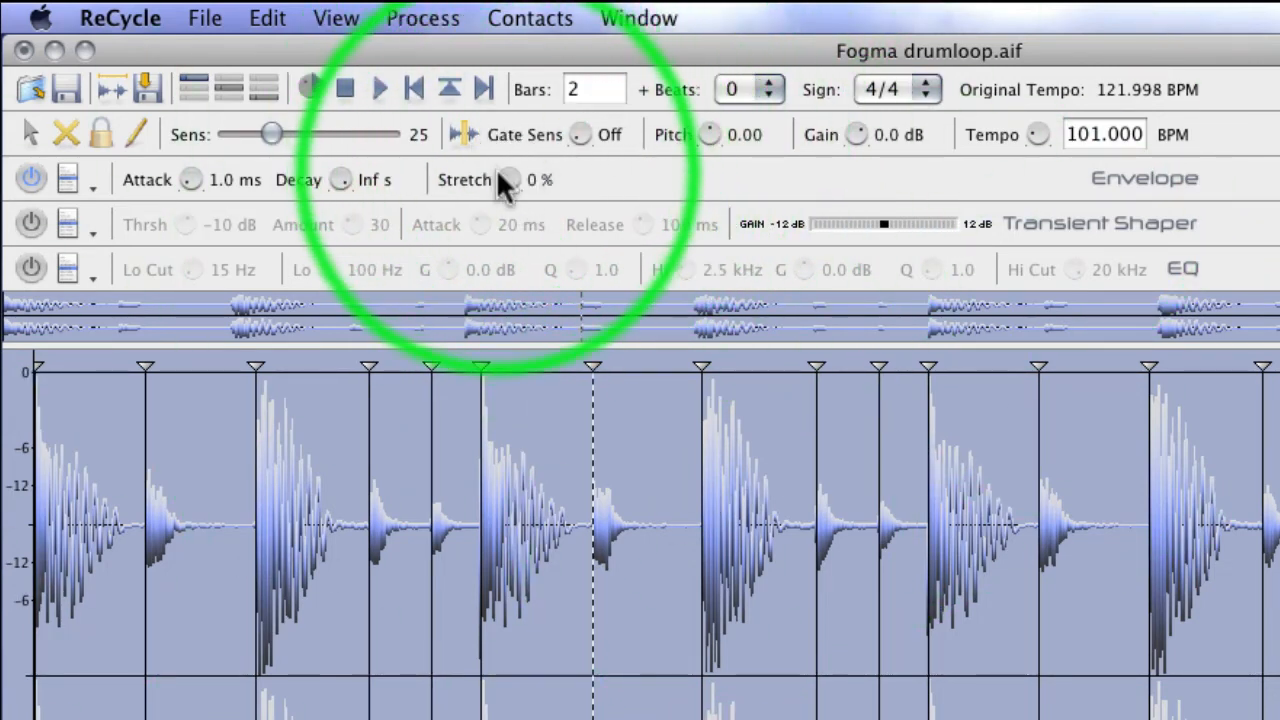
# - Raise the slice Stretch knob to 95 % and return the playback tempo to 122.000 BPM
pyautogui.moveTo(508, 180); pyautogui.dragTo(520, 150)
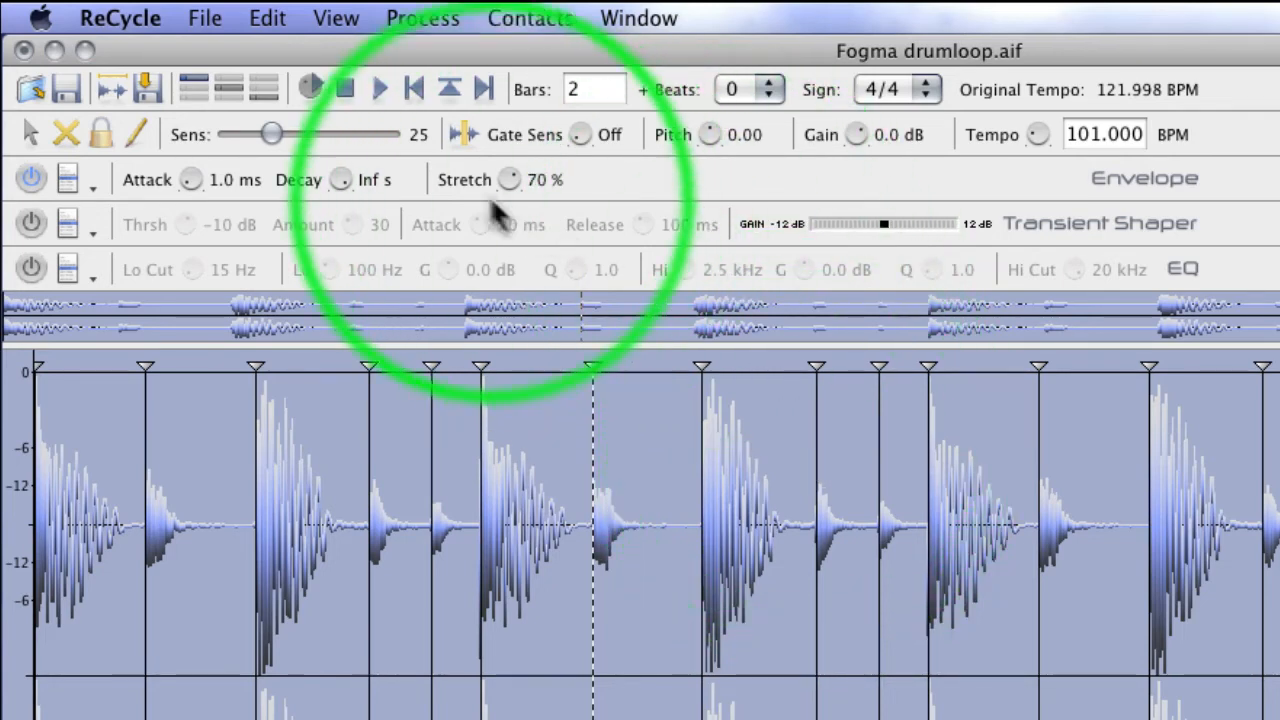
pyautogui.moveTo(510, 180); pyautogui.dragTo(500, 144)
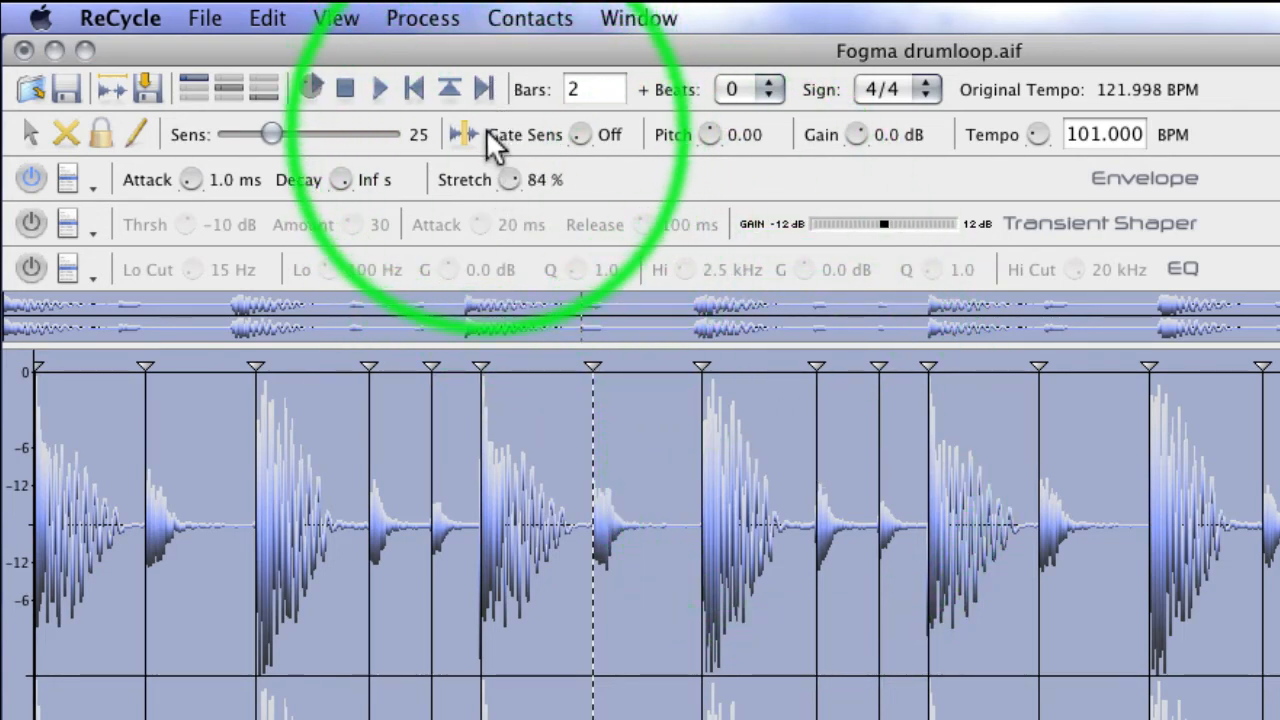
pyautogui.moveTo(510, 180); pyautogui.dragTo(510, 184)
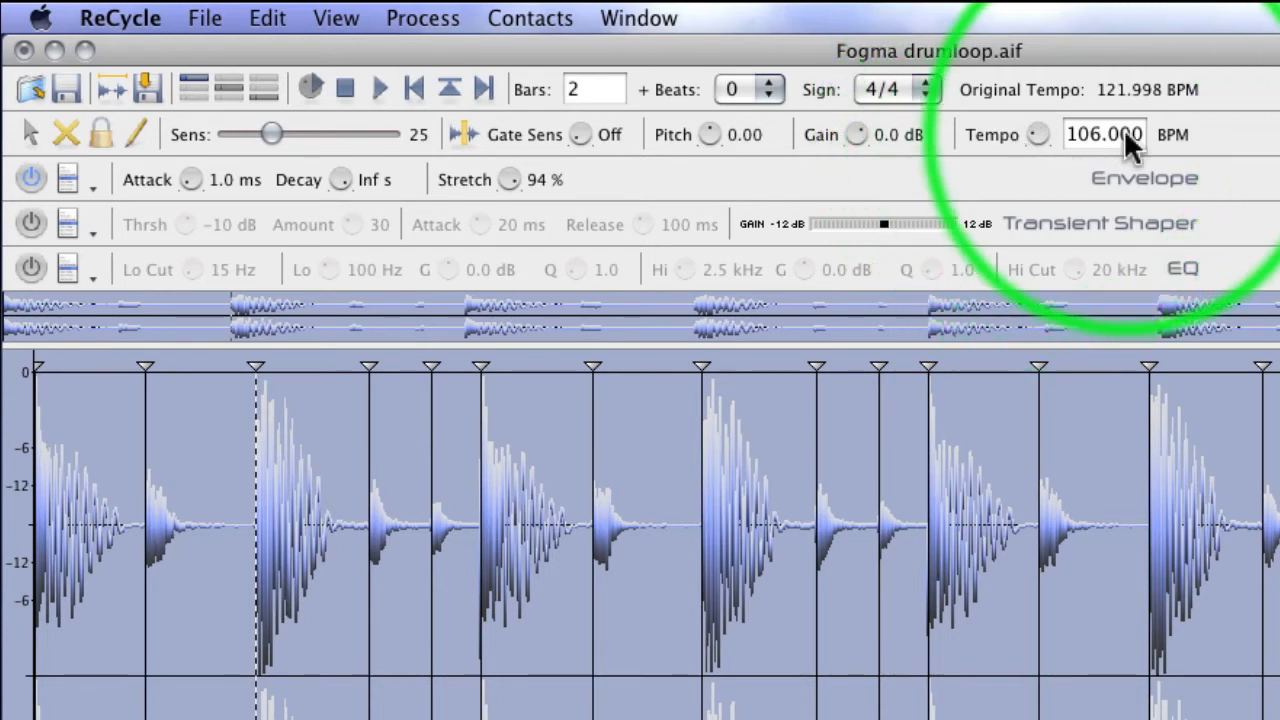
pyautogui.moveTo(1120, 140)
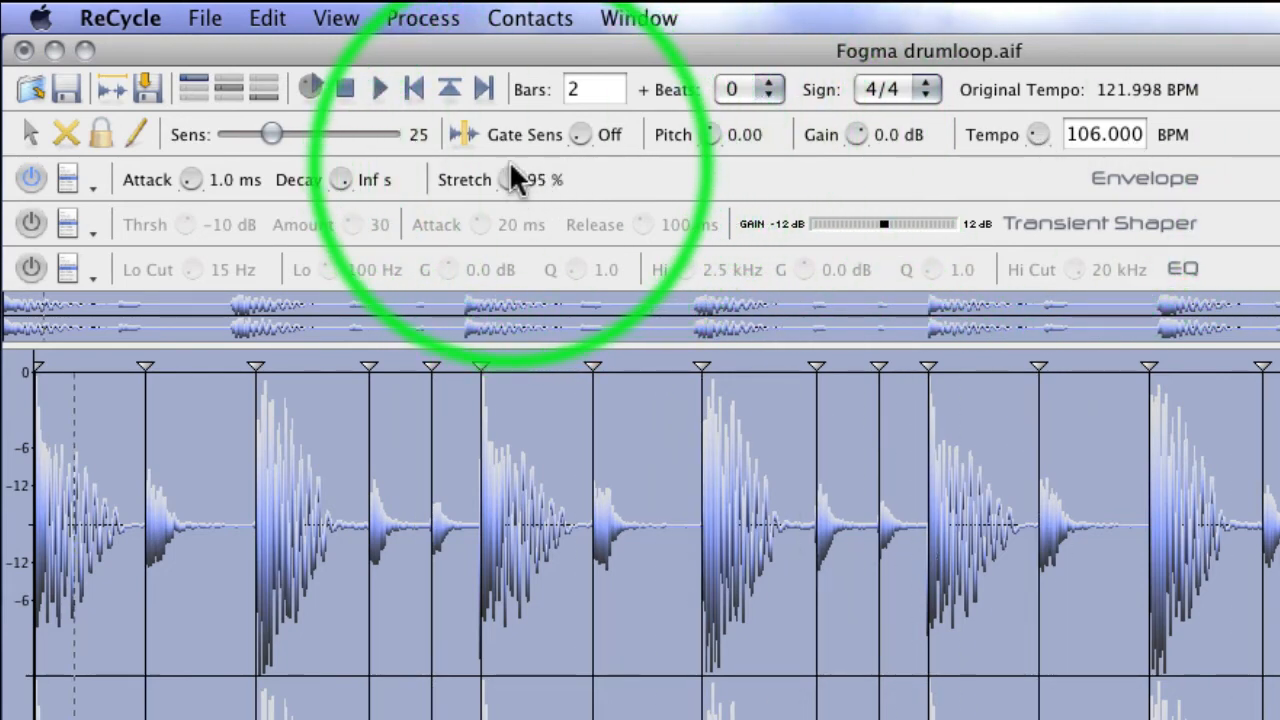
pyautogui.moveTo(1044, 144)
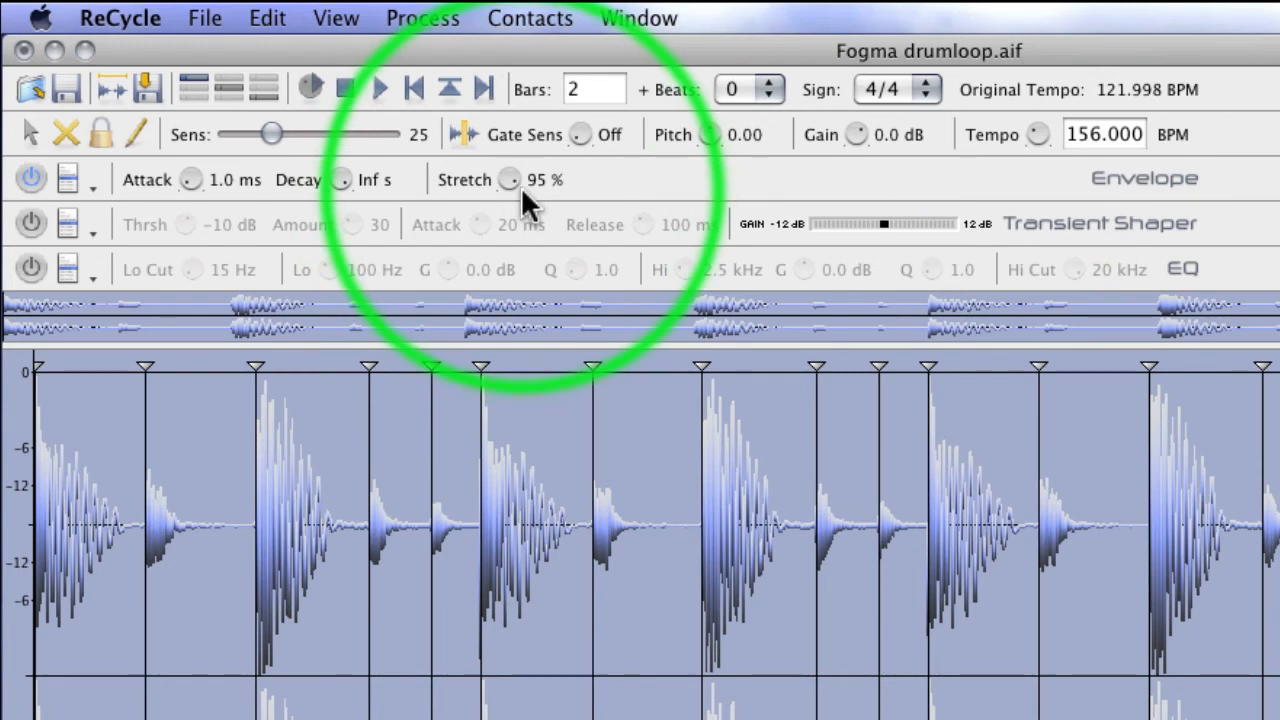
pyautogui.click(1104, 134)
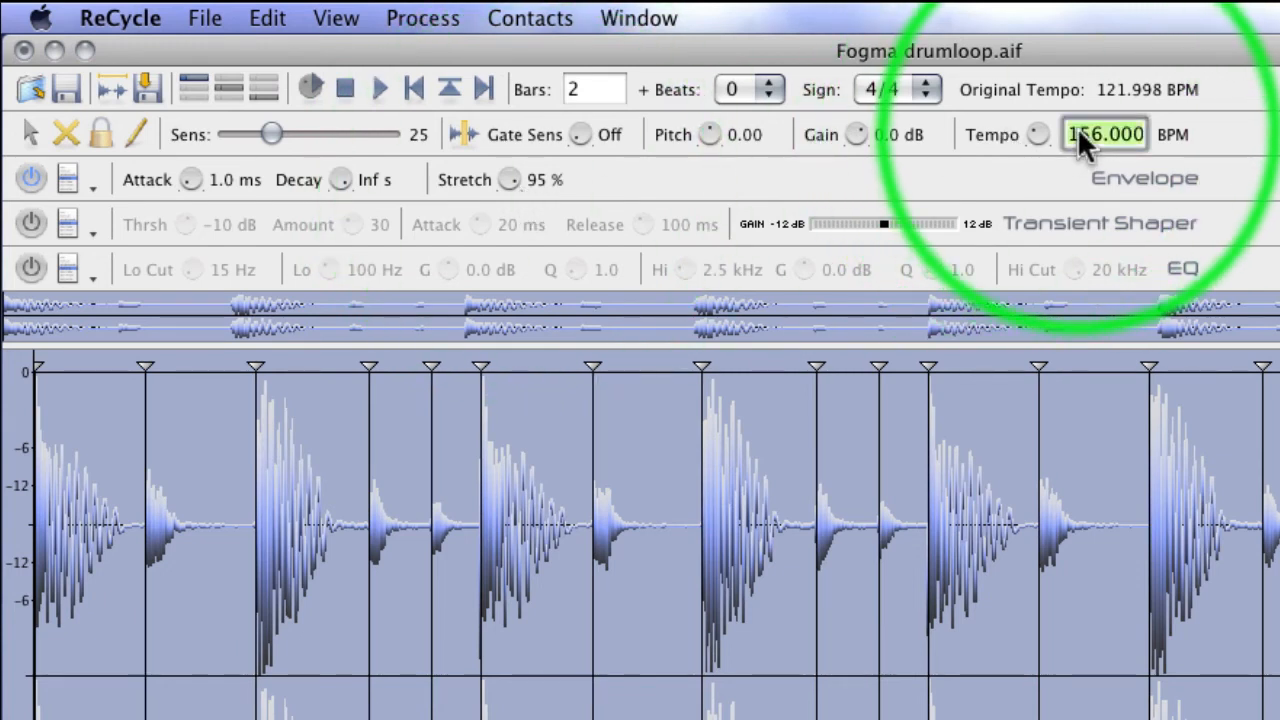
pyautogui.write('122.000')
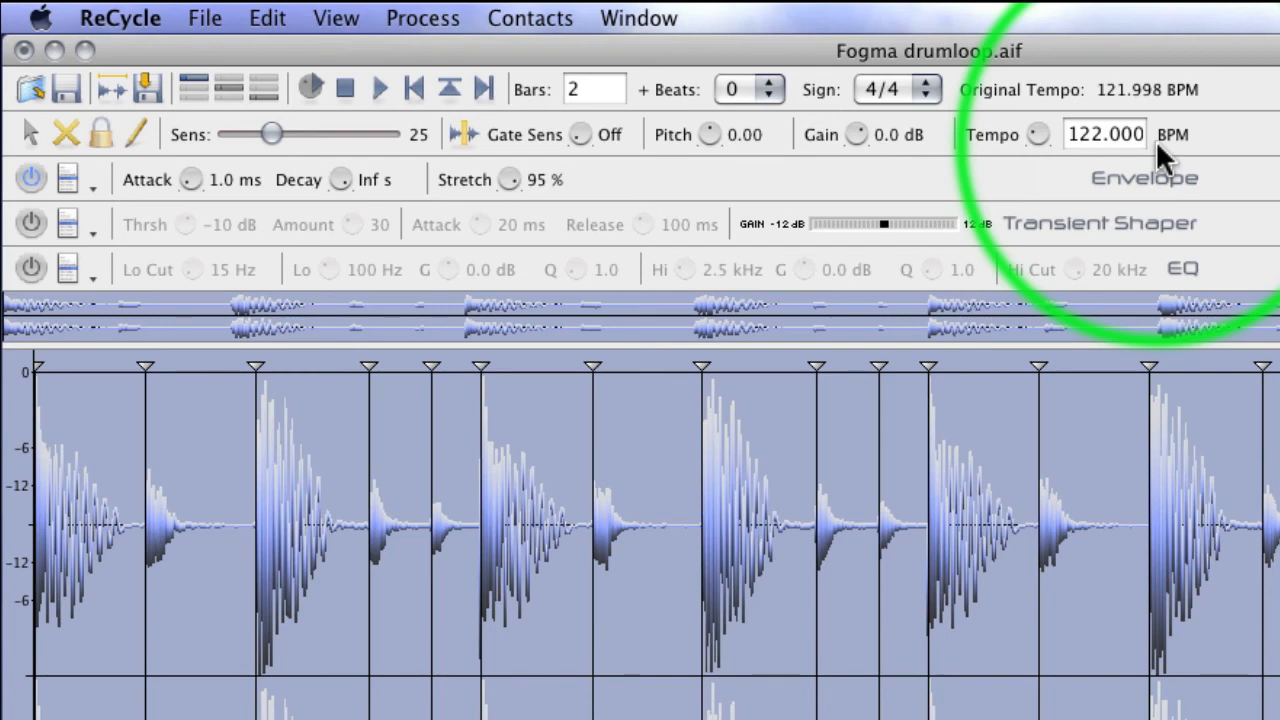
# - Save the loop to the desktop as Fogma drumloop.rx2 in REX2 File format
pyautogui.click(204, 18)
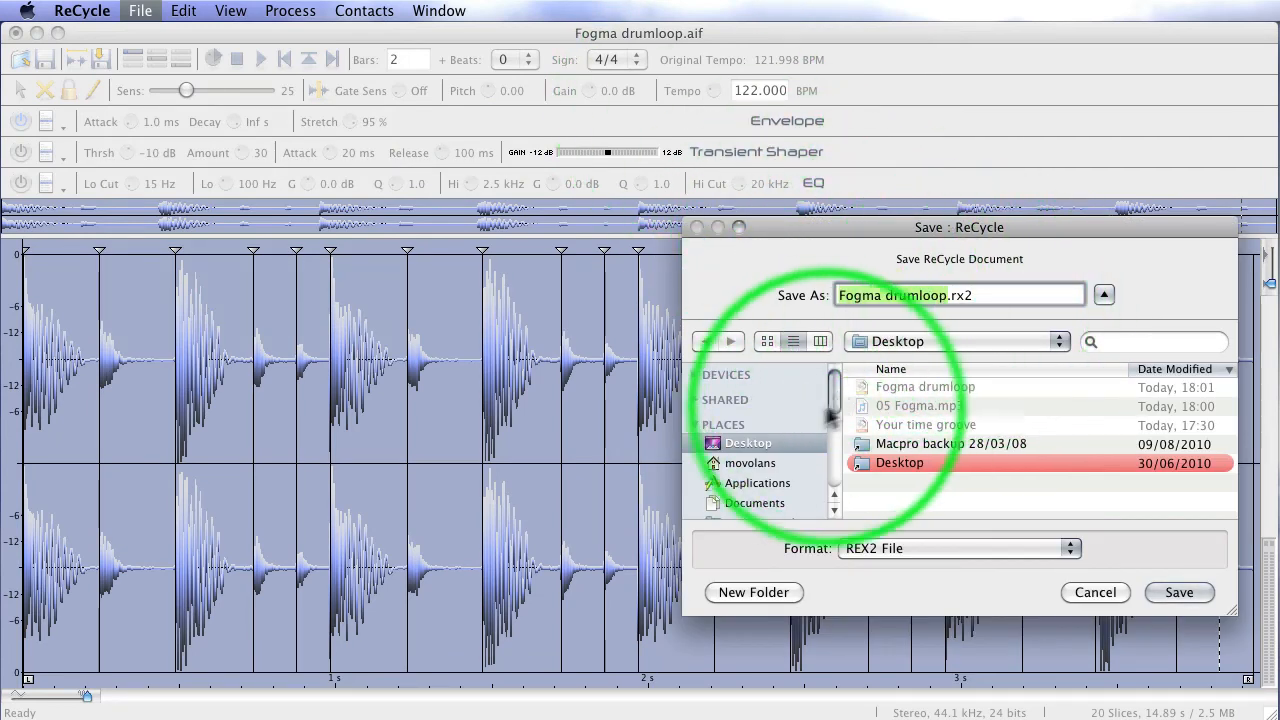
pyautogui.click(1180, 592)
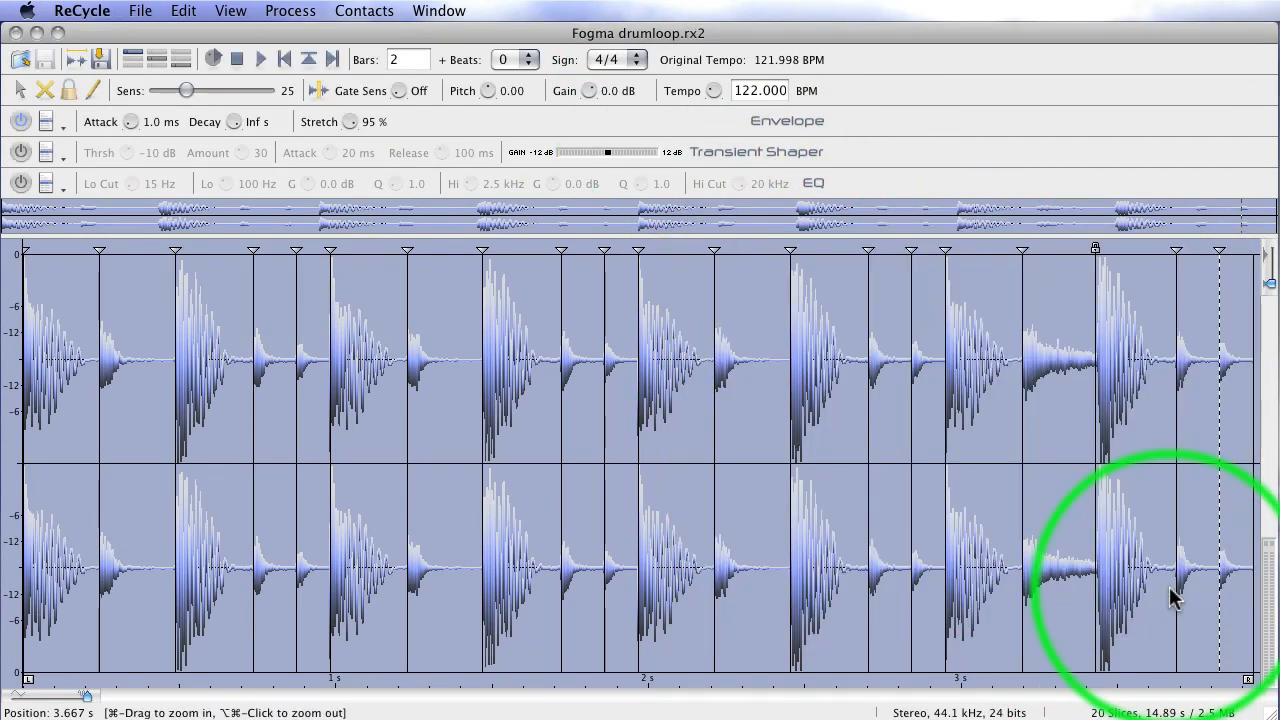